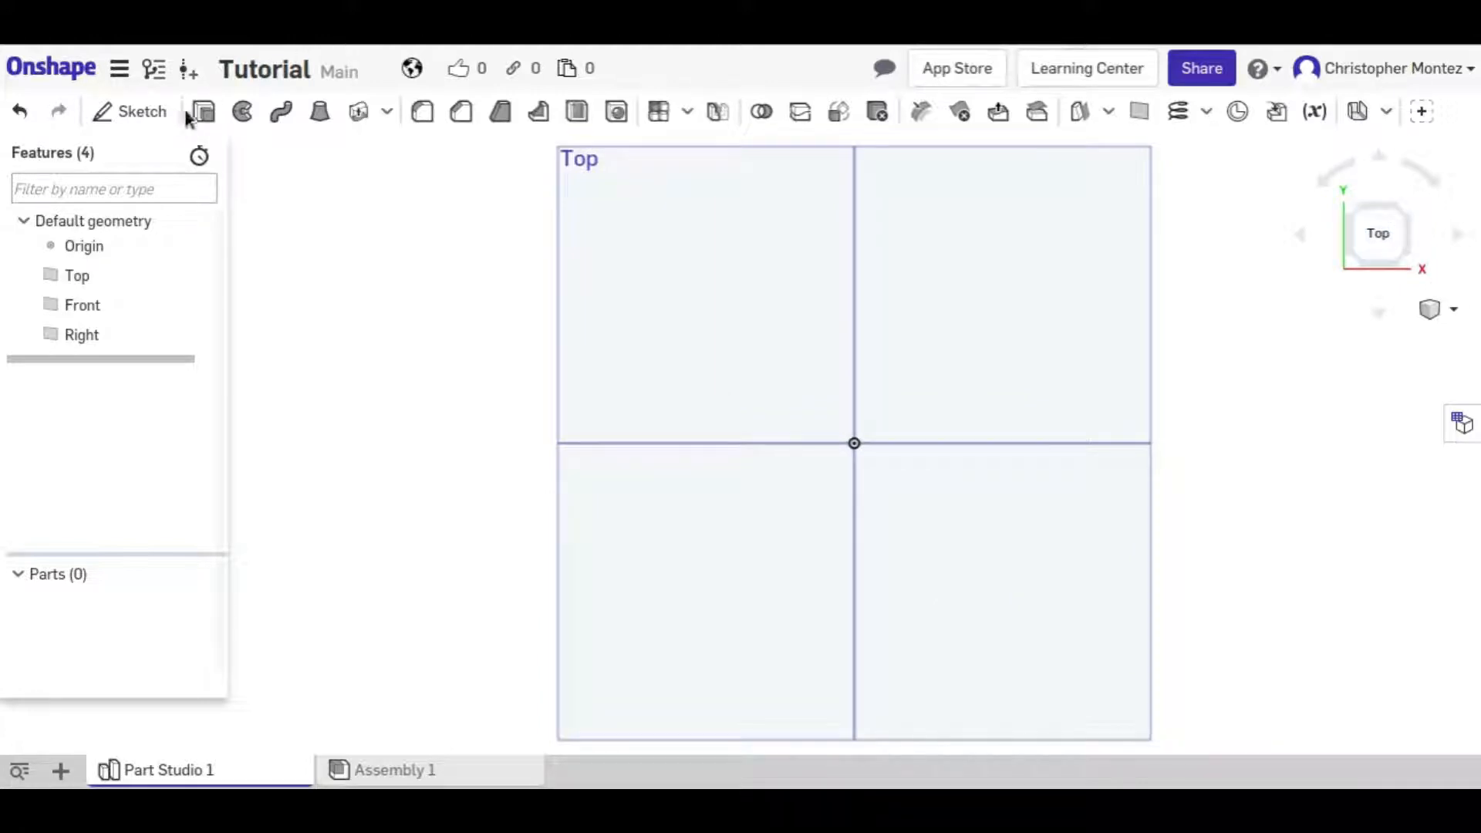
Sketch a circle on the Top plane dimensioned 2 and 0.5 from the origin axes.
{"action": "left_click", "coordinate": [142, 111]}
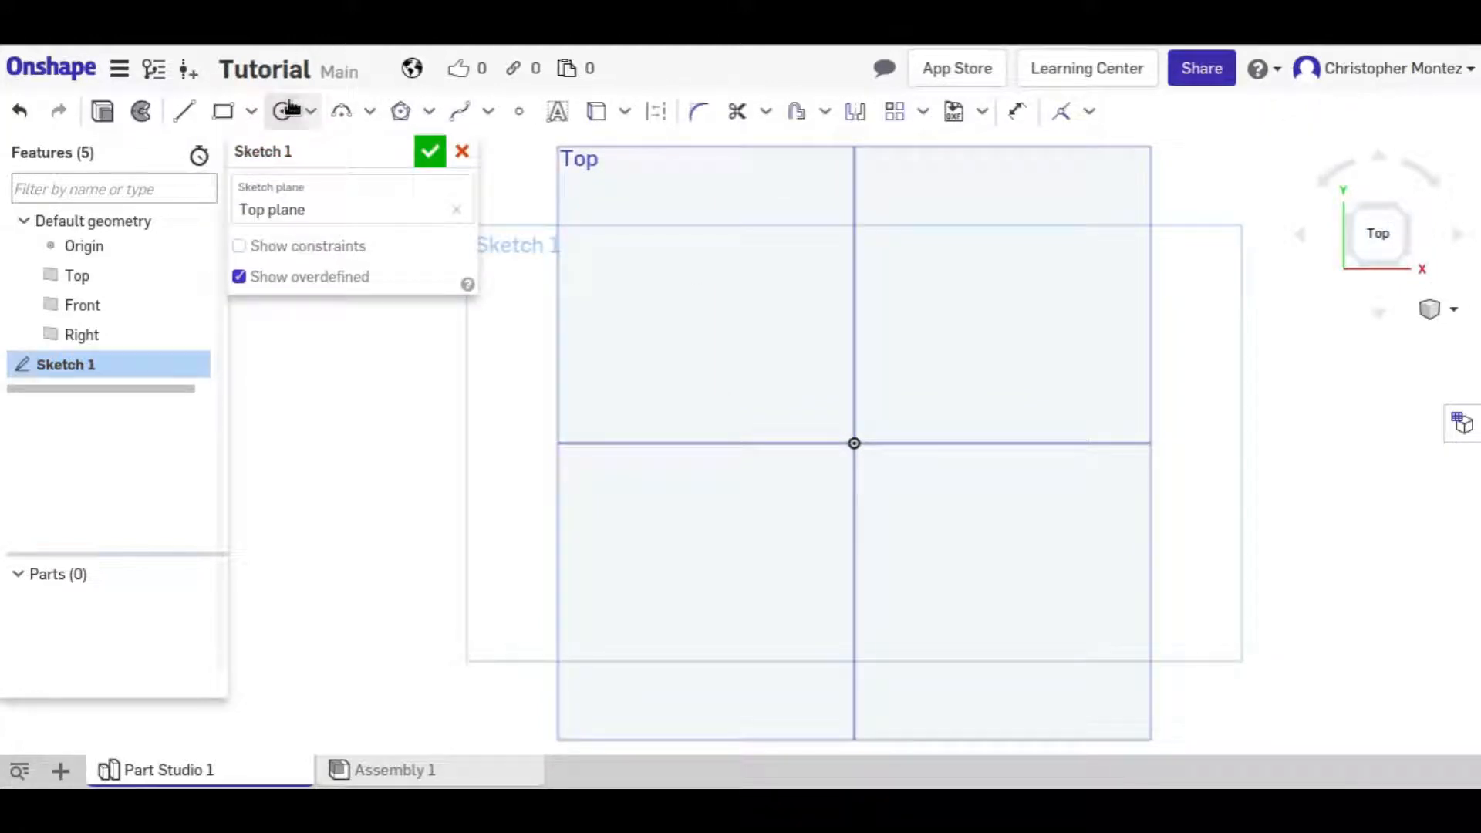
{"action": "left_click_drag", "start_coordinate": [1034, 300], "coordinate": [1034, 355]}
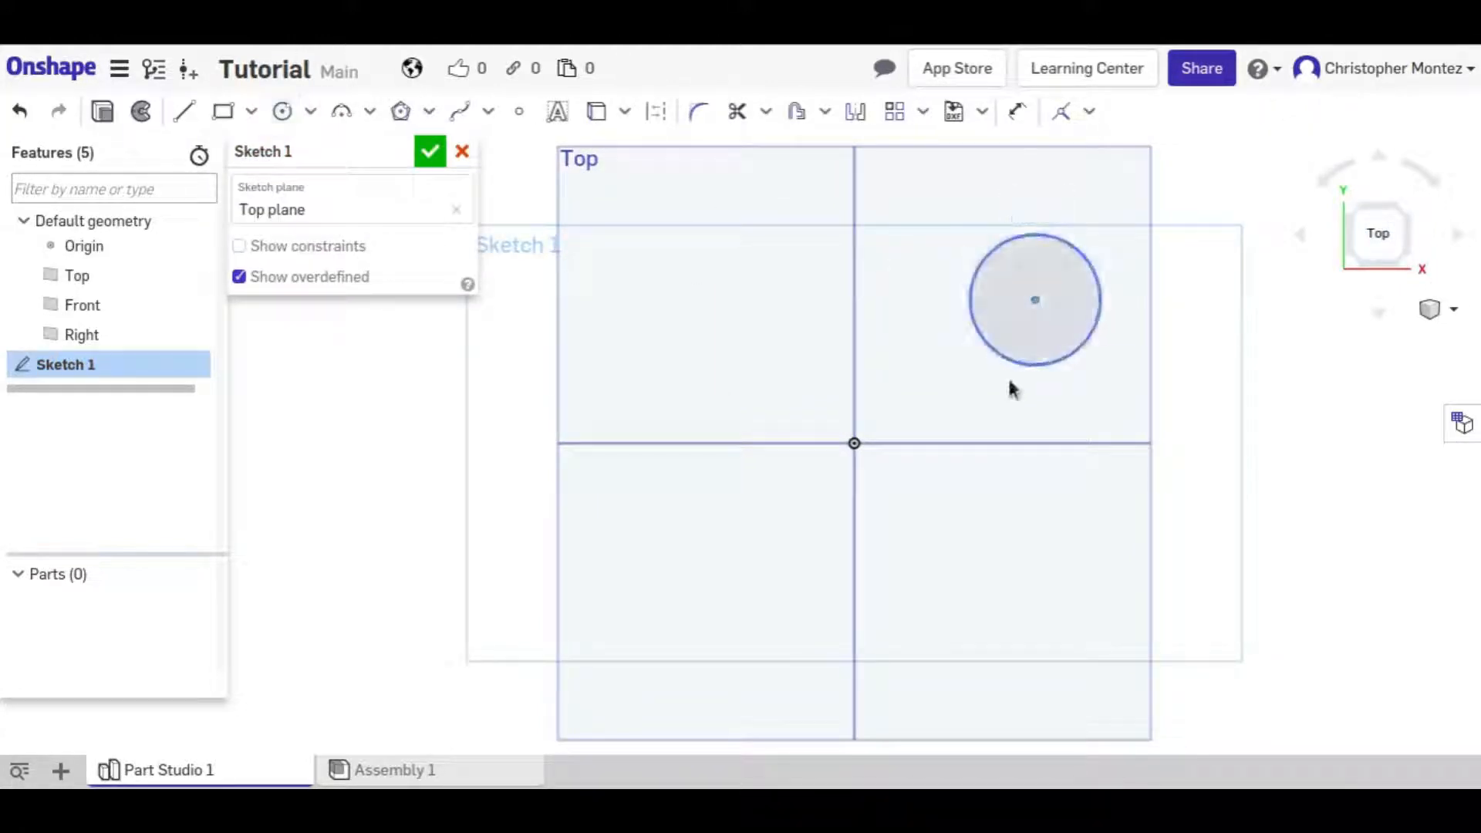
{"action": "left_click", "coordinate": [1017, 111]}
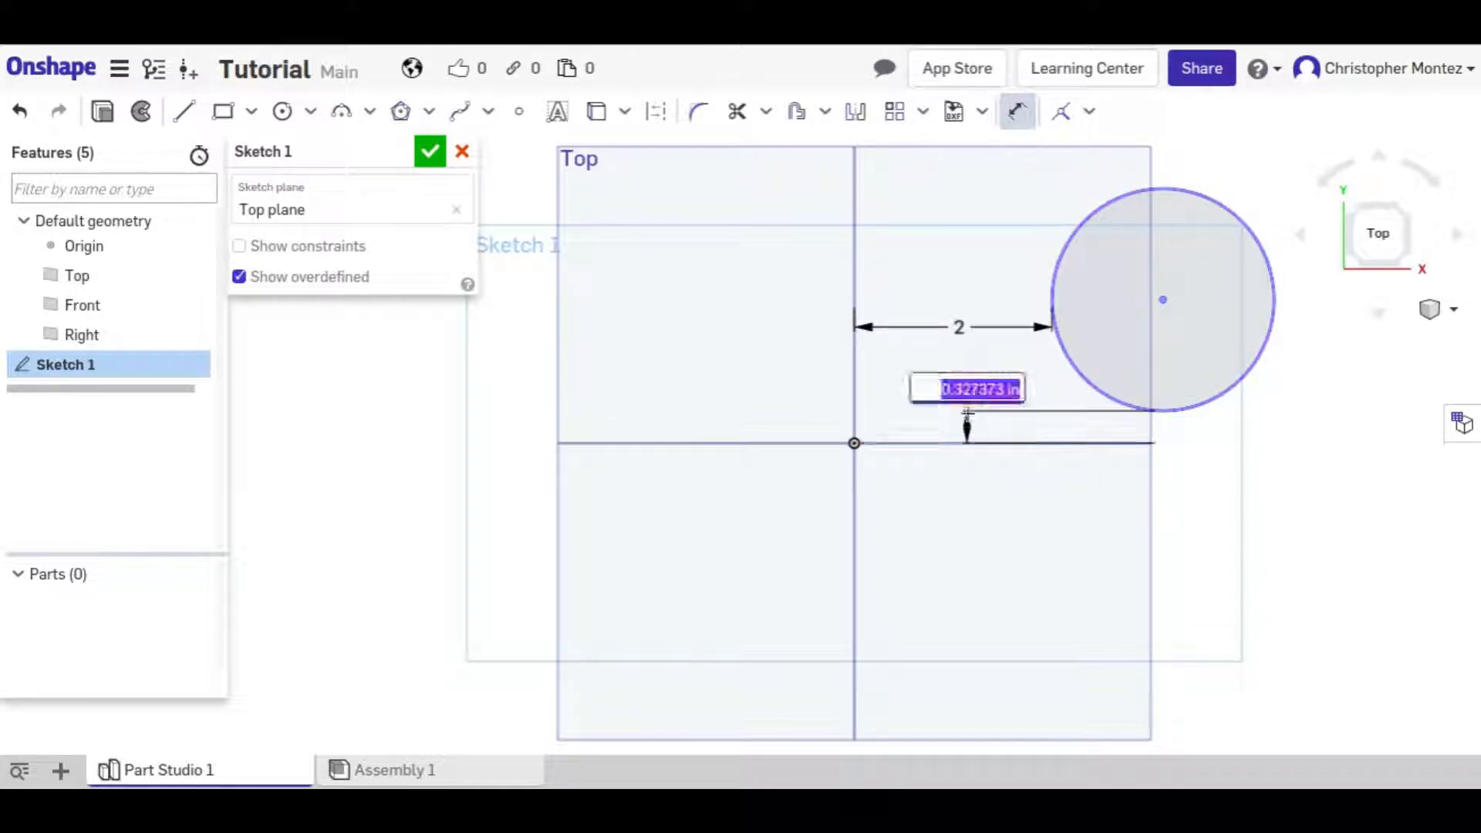
{"action": "type", "text": "0.5"}
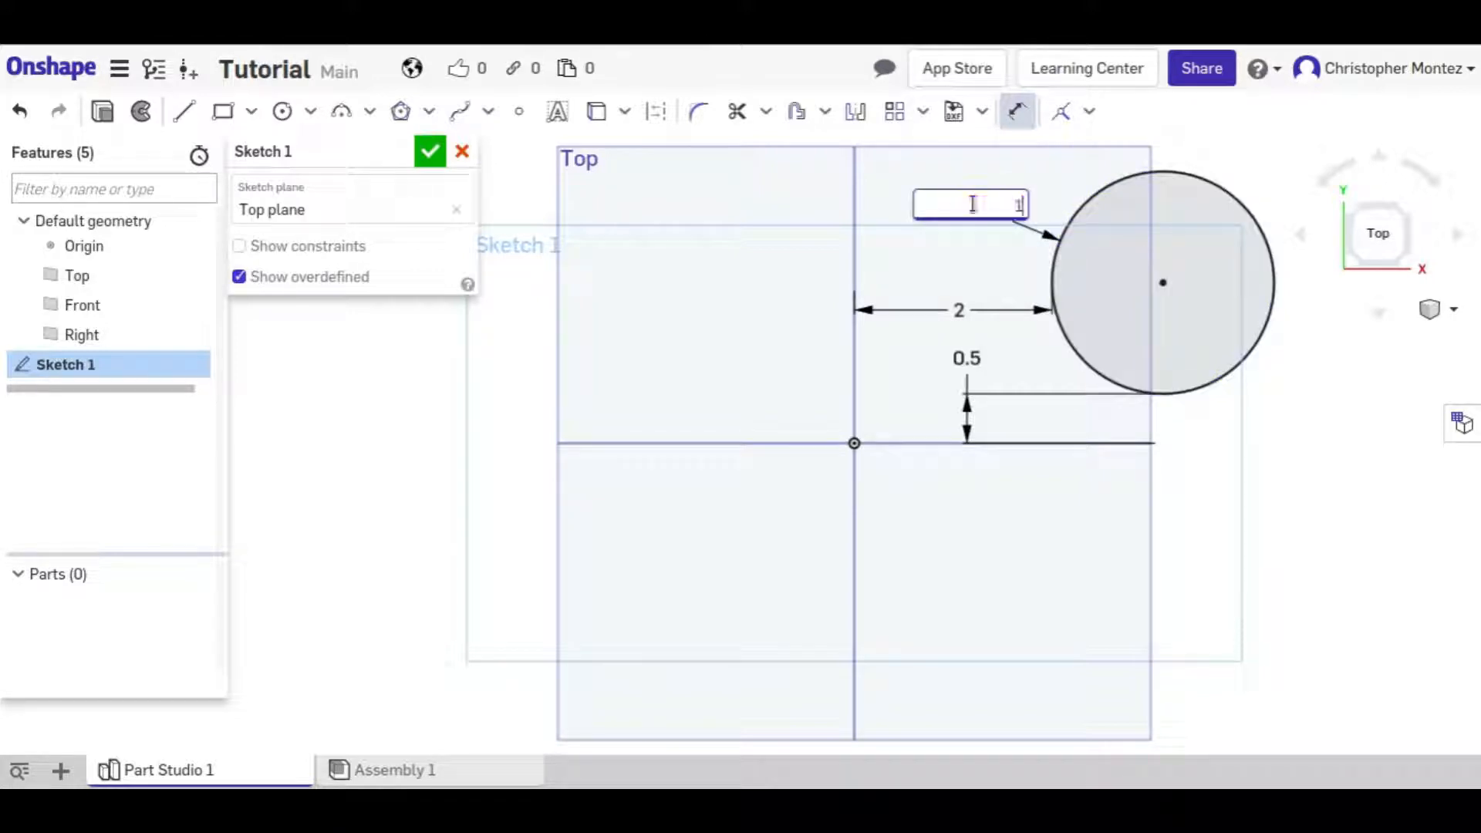
{"action": "left_click", "coordinate": [430, 152]}
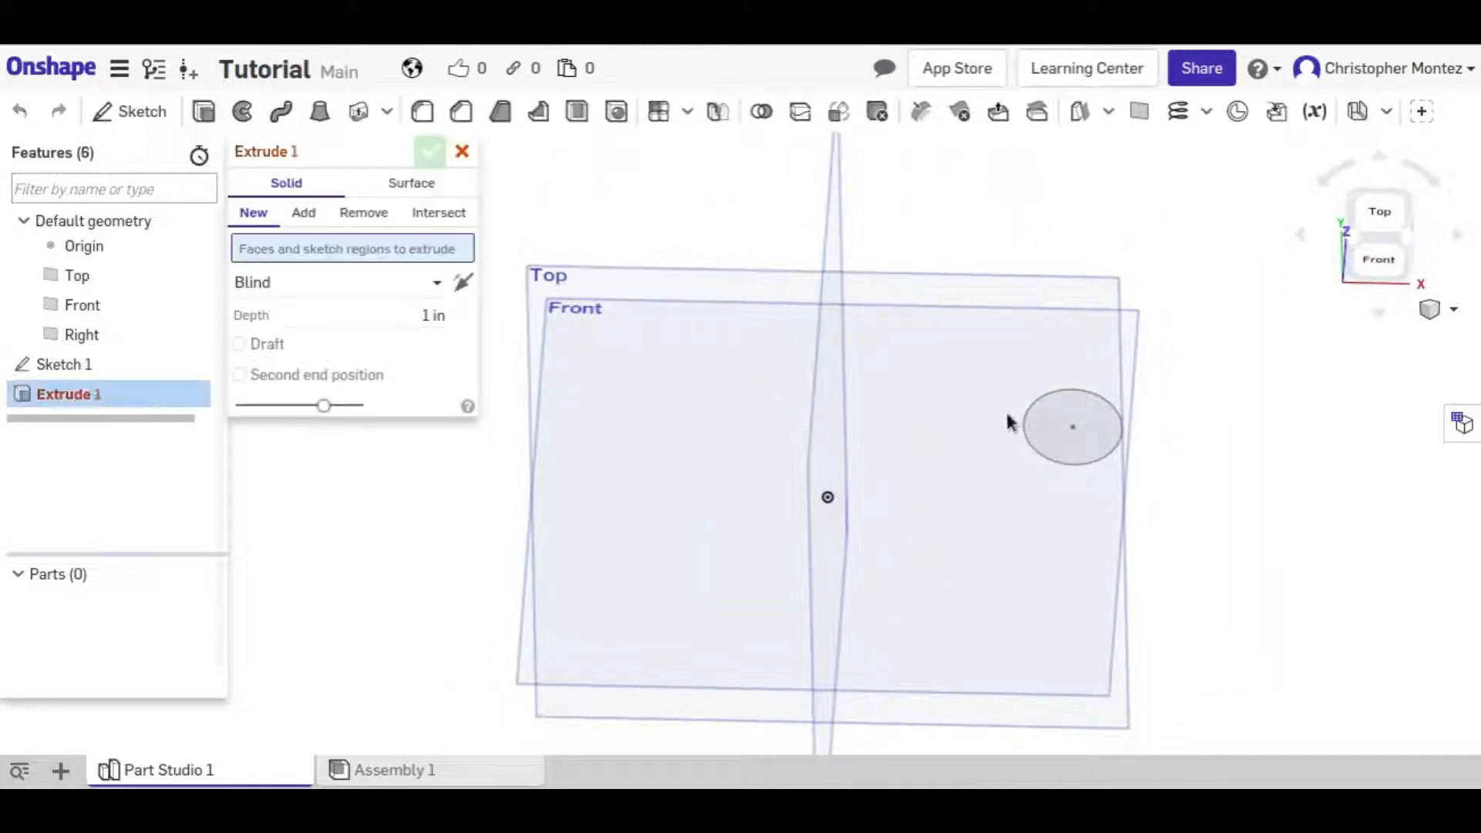
Extrude the circle region 1 in deep into a solid cylinder.
{"action": "left_click", "coordinate": [1074, 425]}
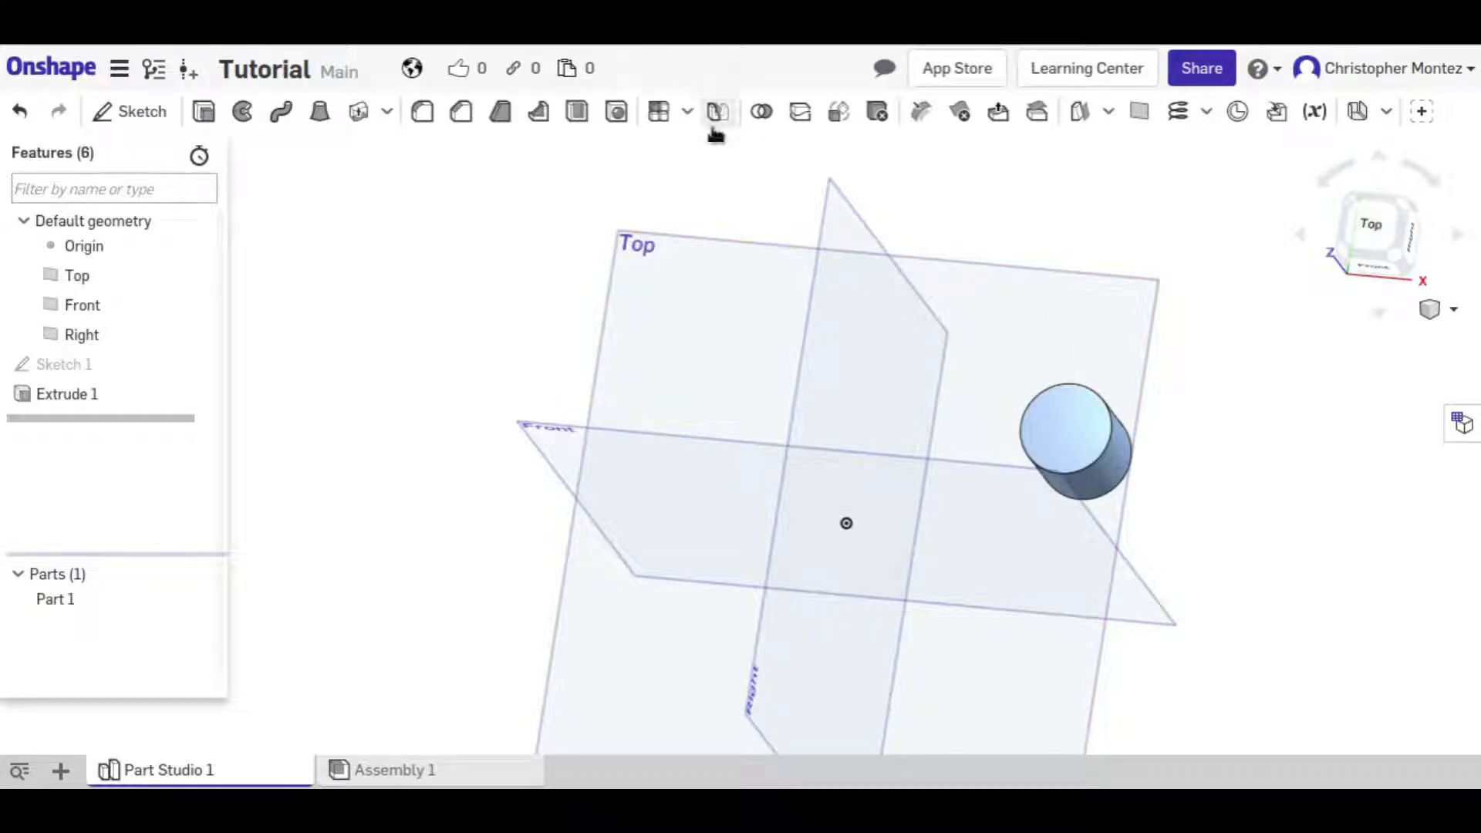
Mirror Part 1 across the Right plane to create a second cylinder.
{"action": "left_click", "coordinate": [715, 111]}
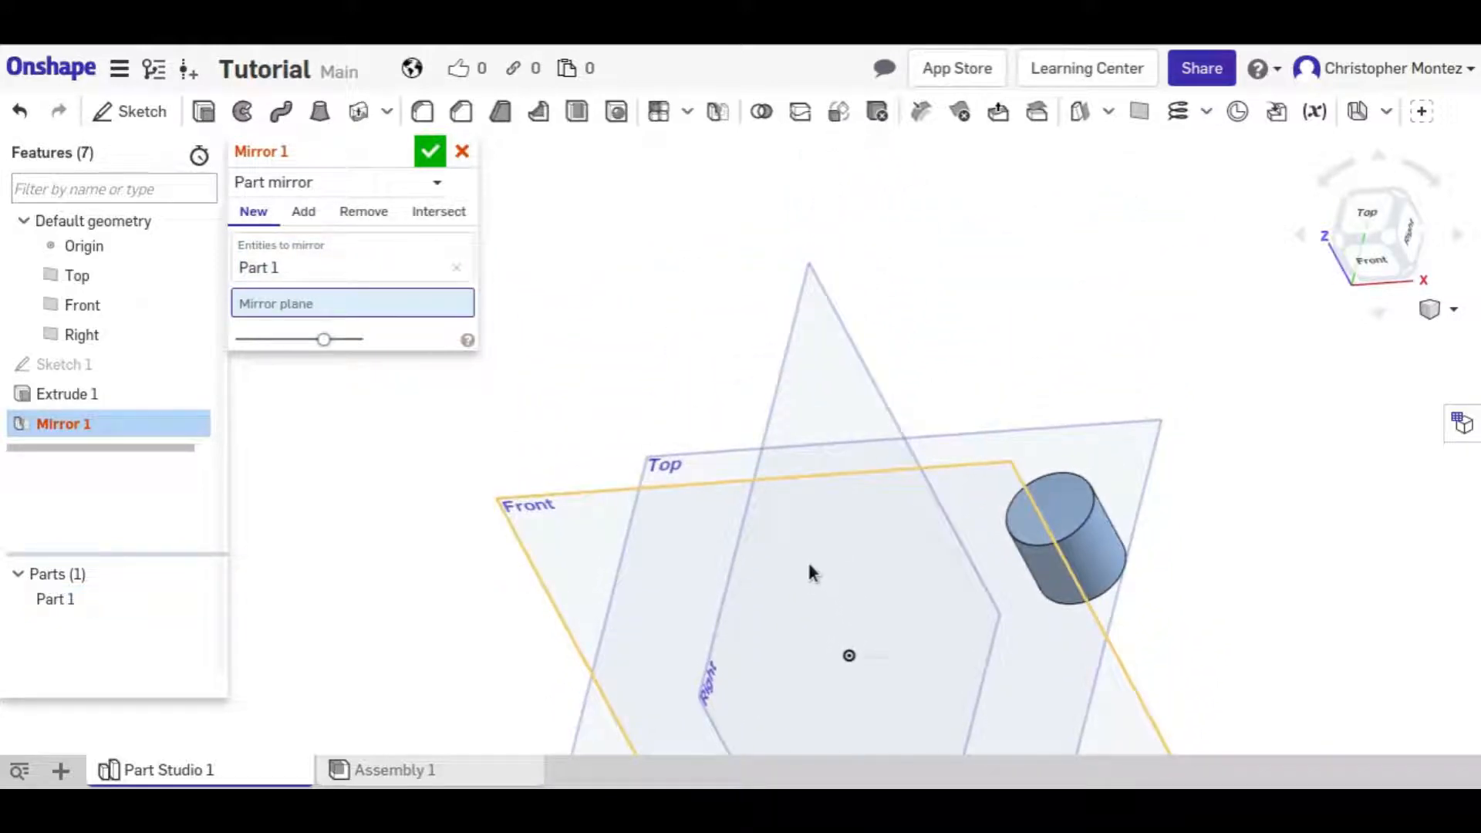
{"action": "left_click", "coordinate": [81, 335]}
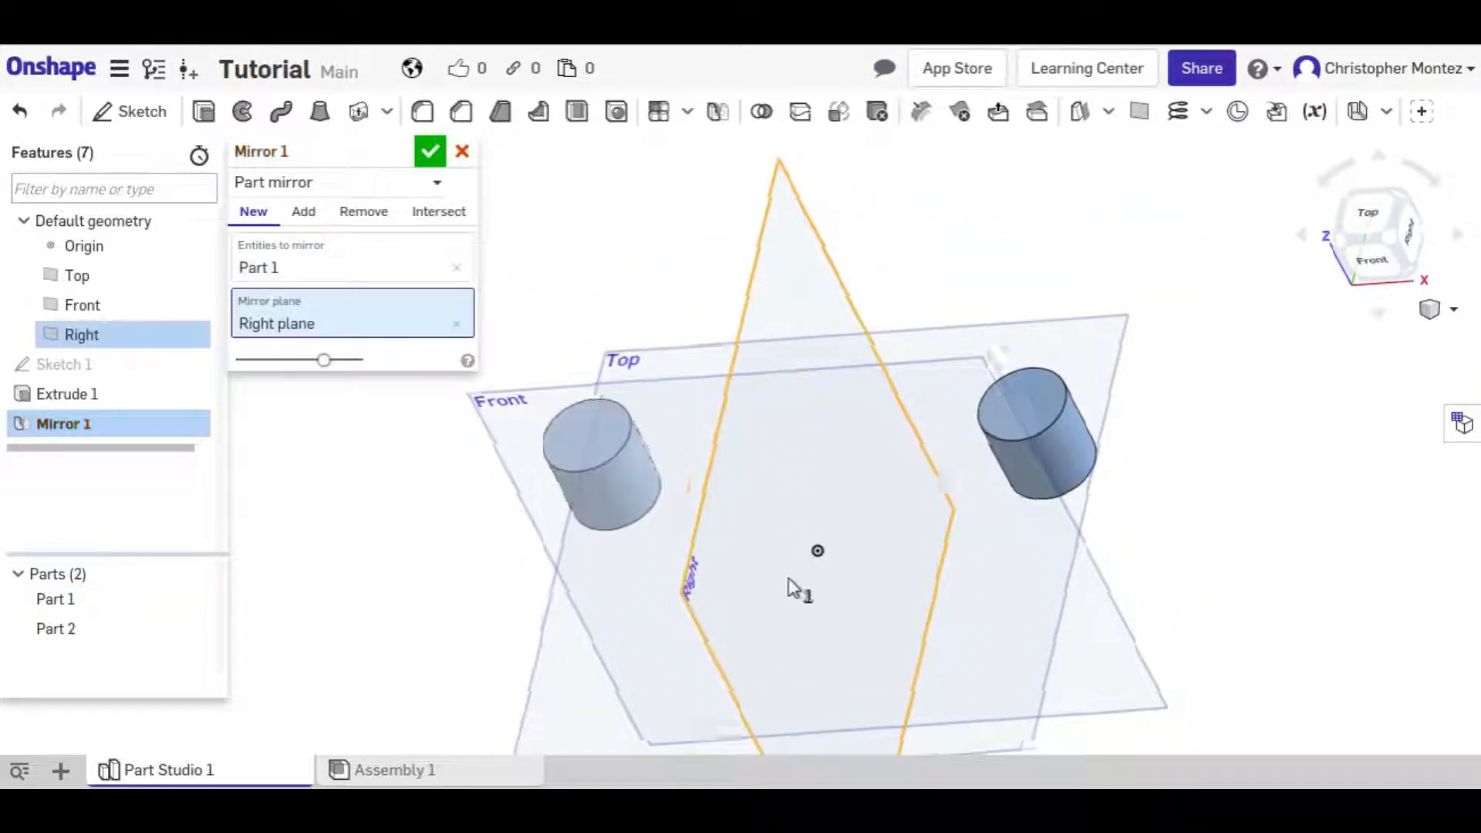
{"action": "left_click", "coordinate": [82, 304]}
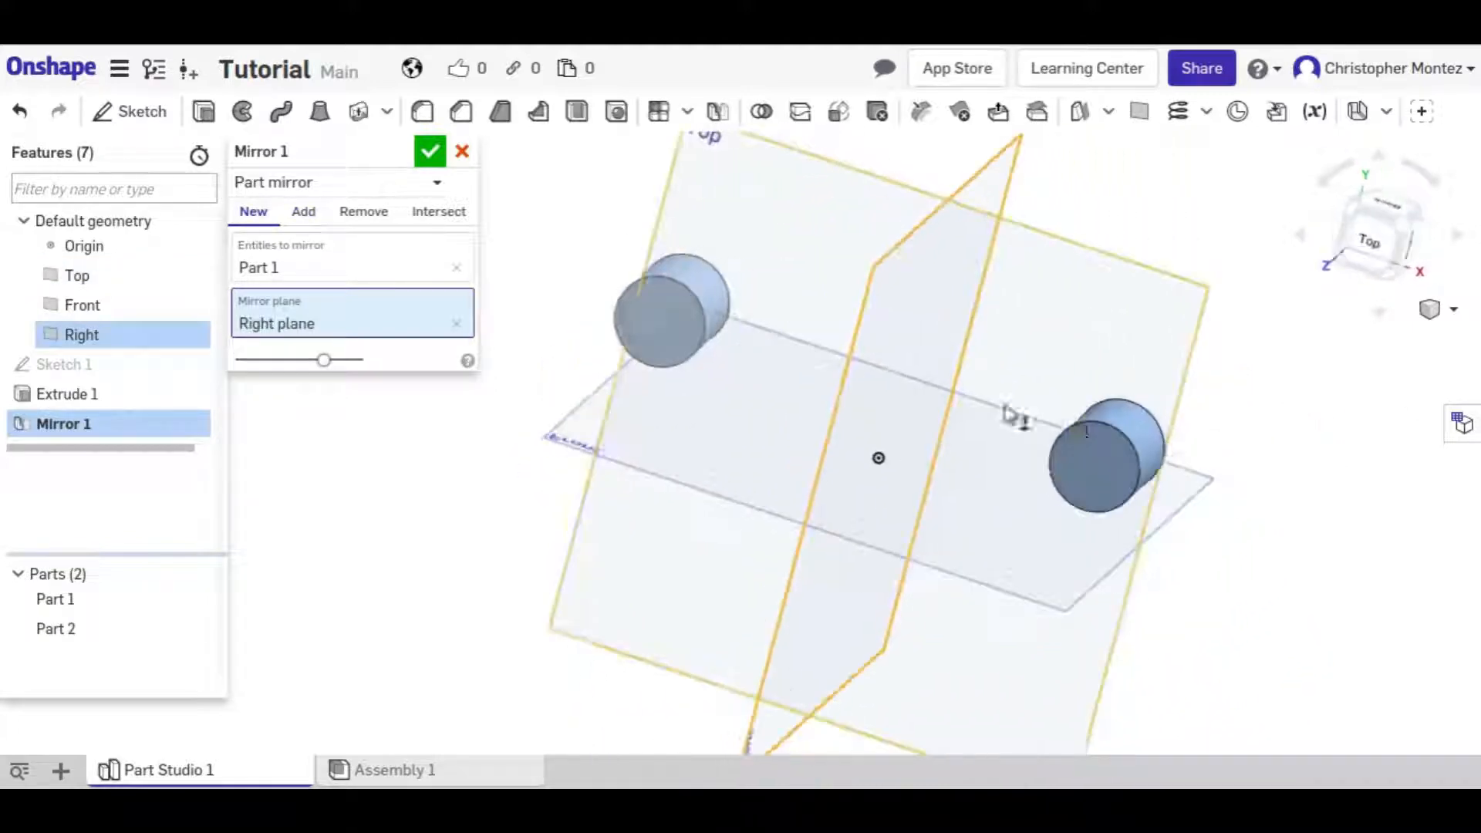
{"action": "left_click_drag", "start_coordinate": [1006, 410], "coordinate": [1190, 510]}
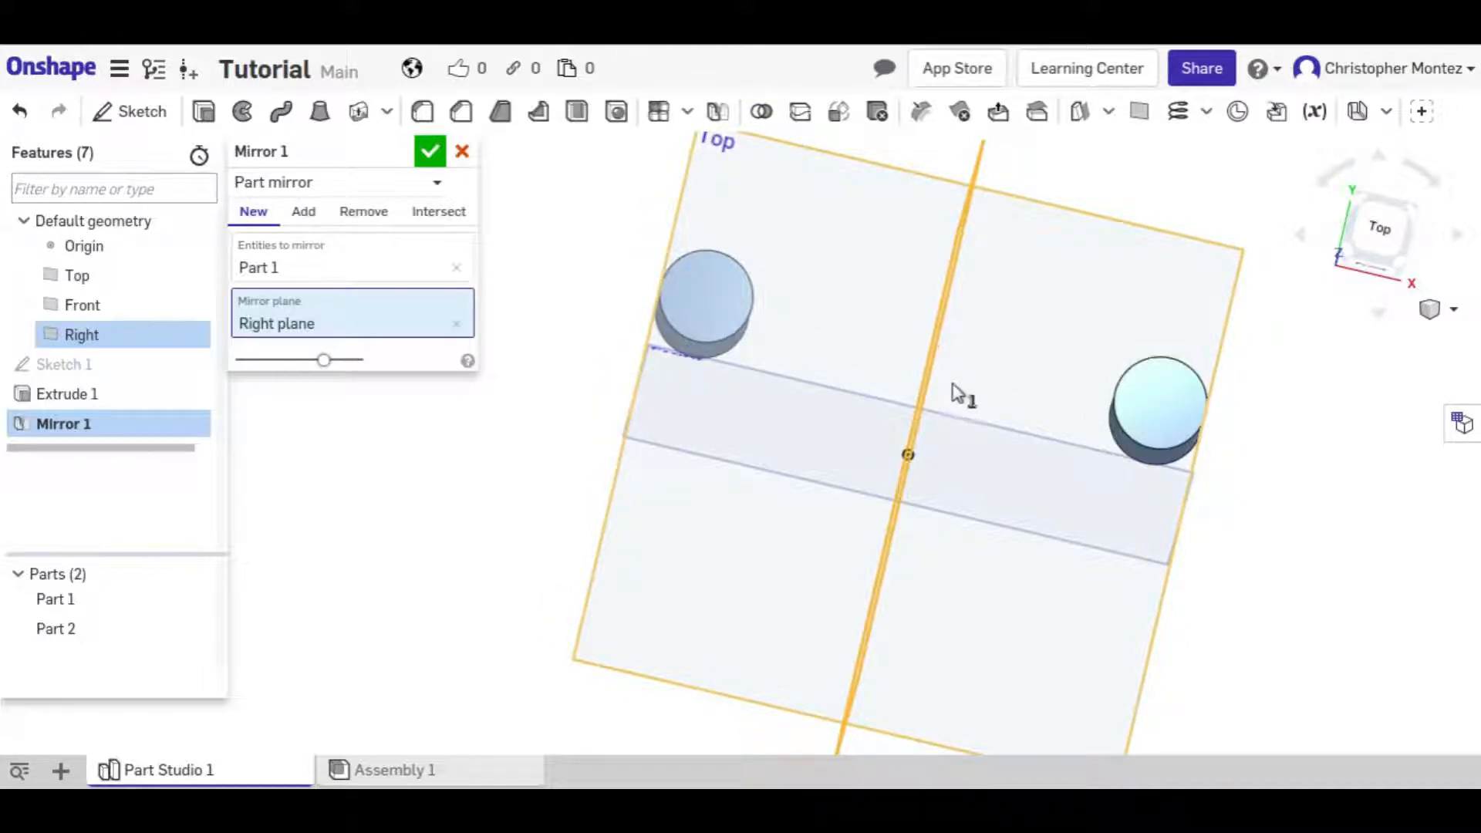
{"action": "left_click", "coordinate": [430, 152]}
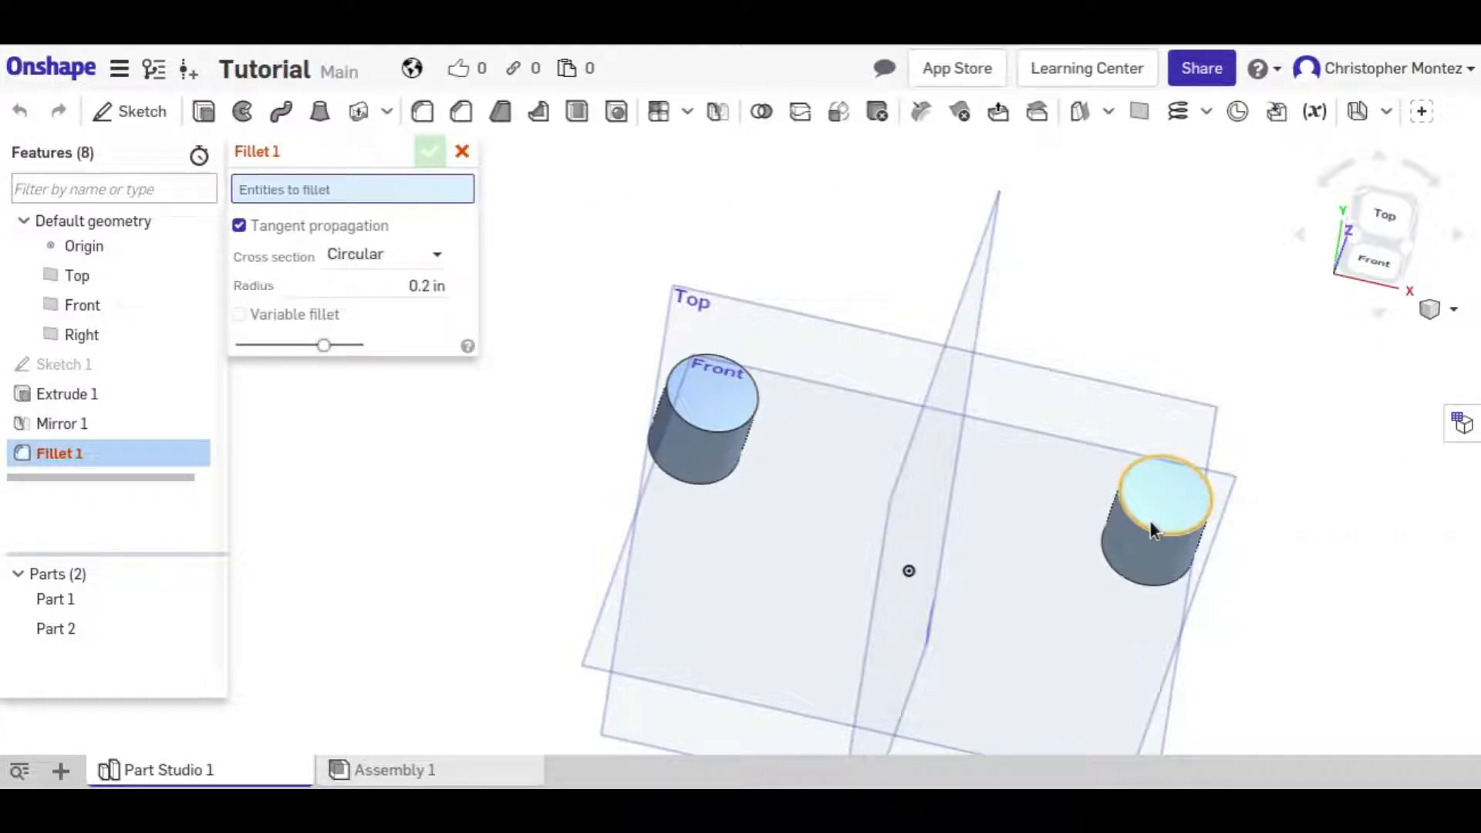
Fillet the cylinder's top edge 0.2 in and move Fillet 1 above Mirror 1.
{"action": "left_click", "coordinate": [429, 152]}
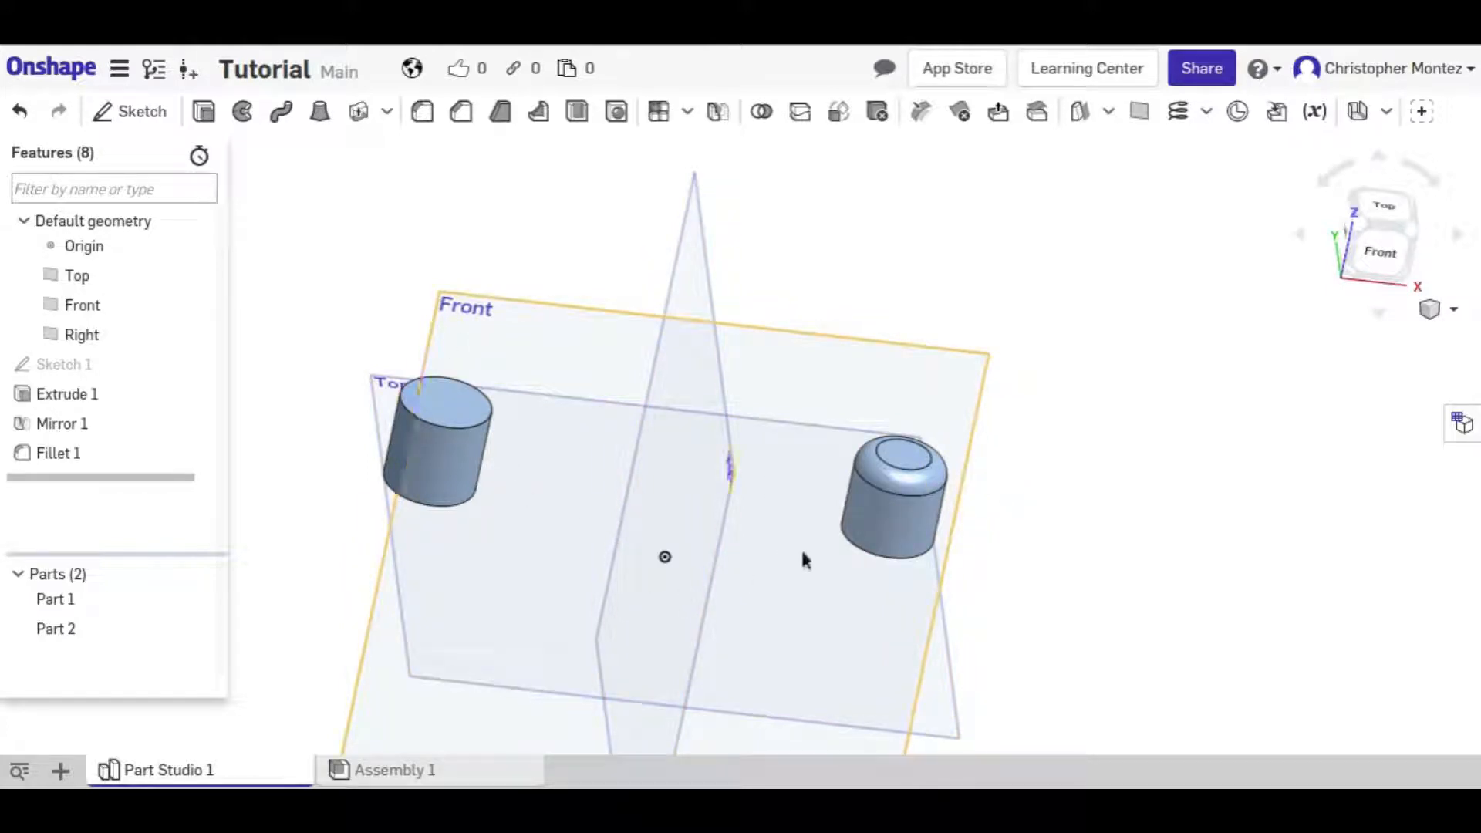
{"action": "left_click", "coordinate": [57, 454]}
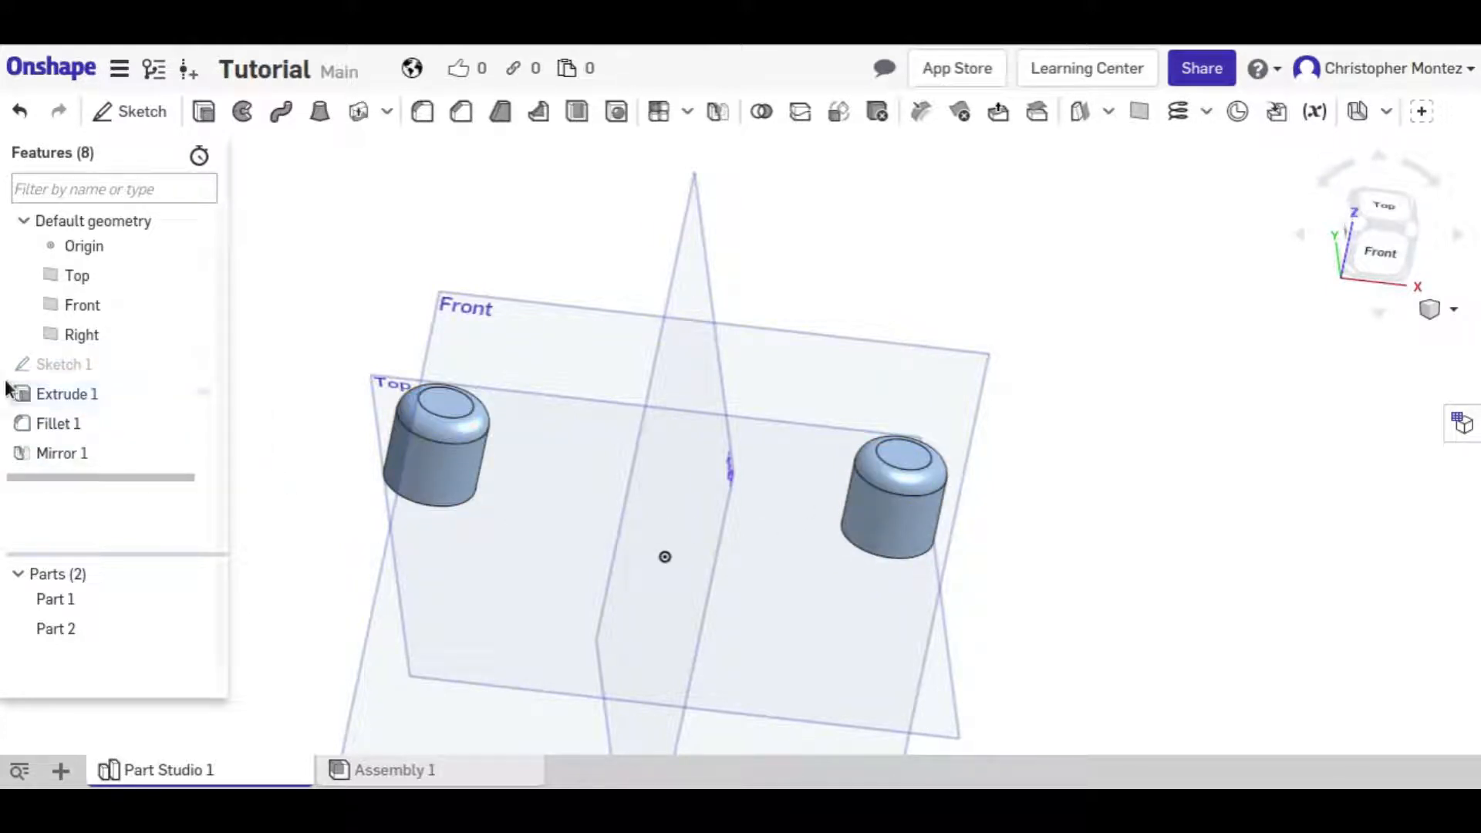
Move Fillet 1 back below Mirror 1 so only the original cylinder is rounded.
{"action": "left_click", "coordinate": [58, 452]}
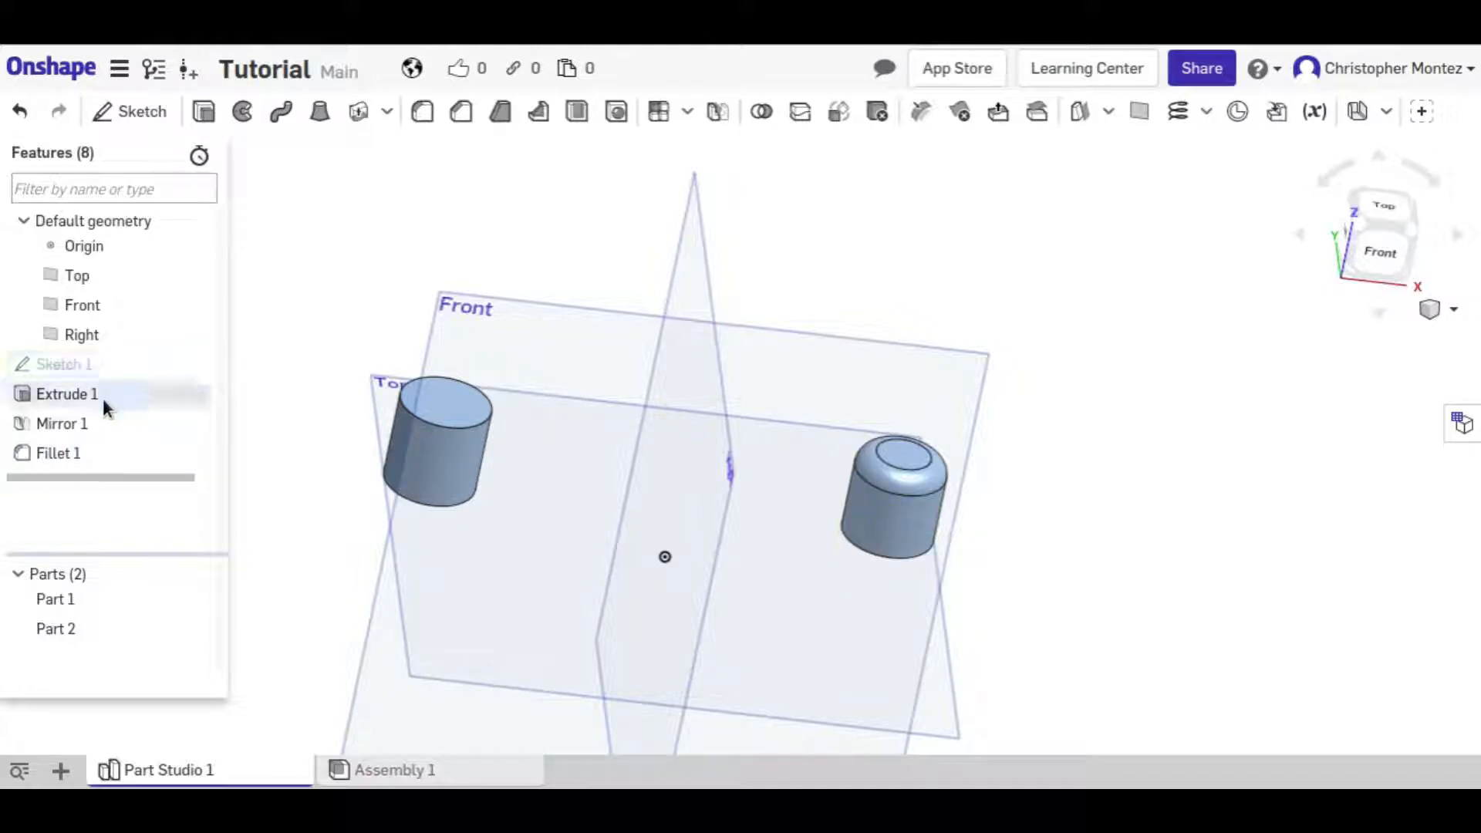
{"action": "mouse_move", "coordinate": [66, 393]}
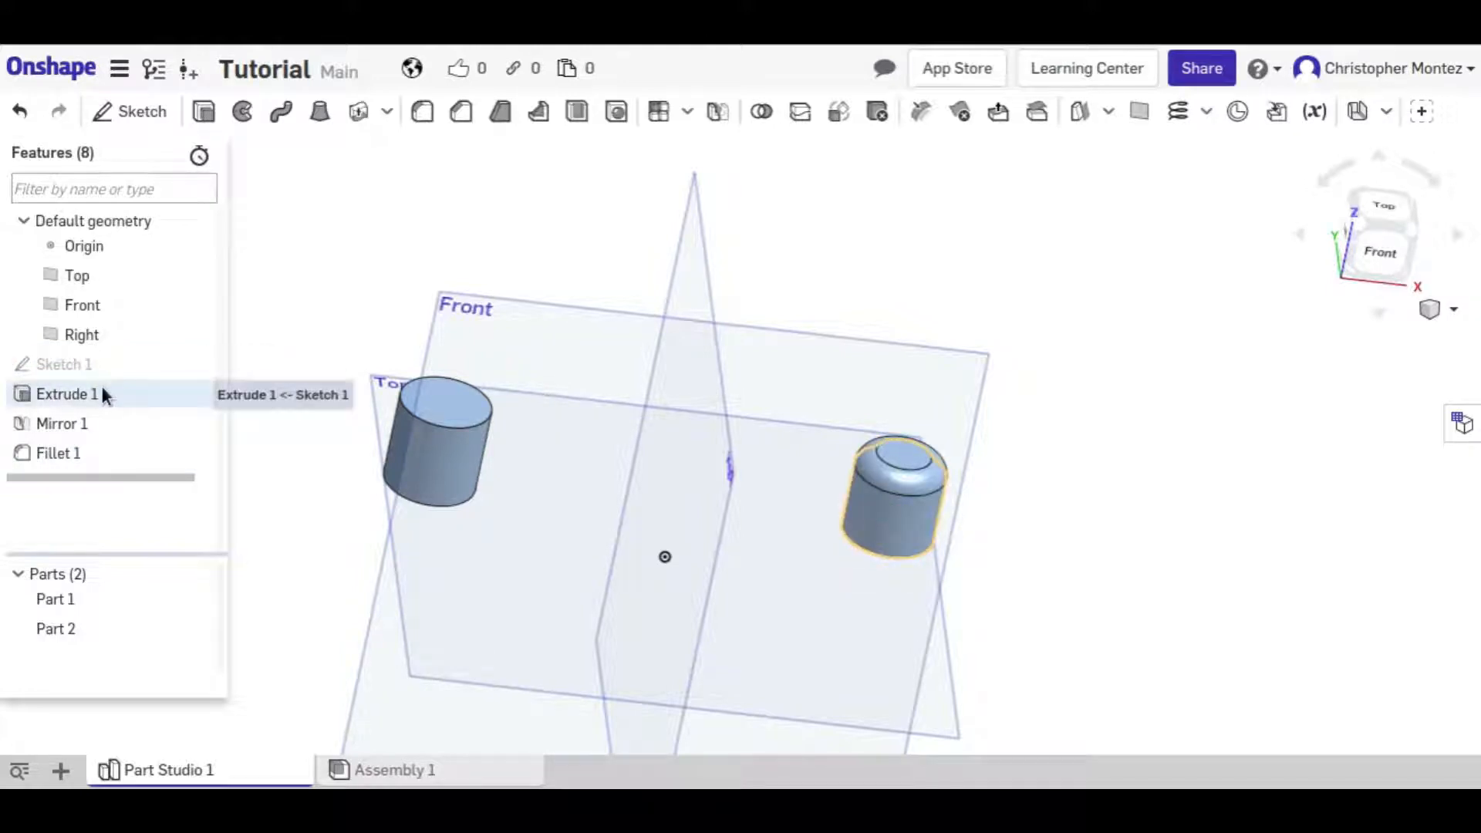
{"action": "mouse_move", "coordinate": [912, 529]}
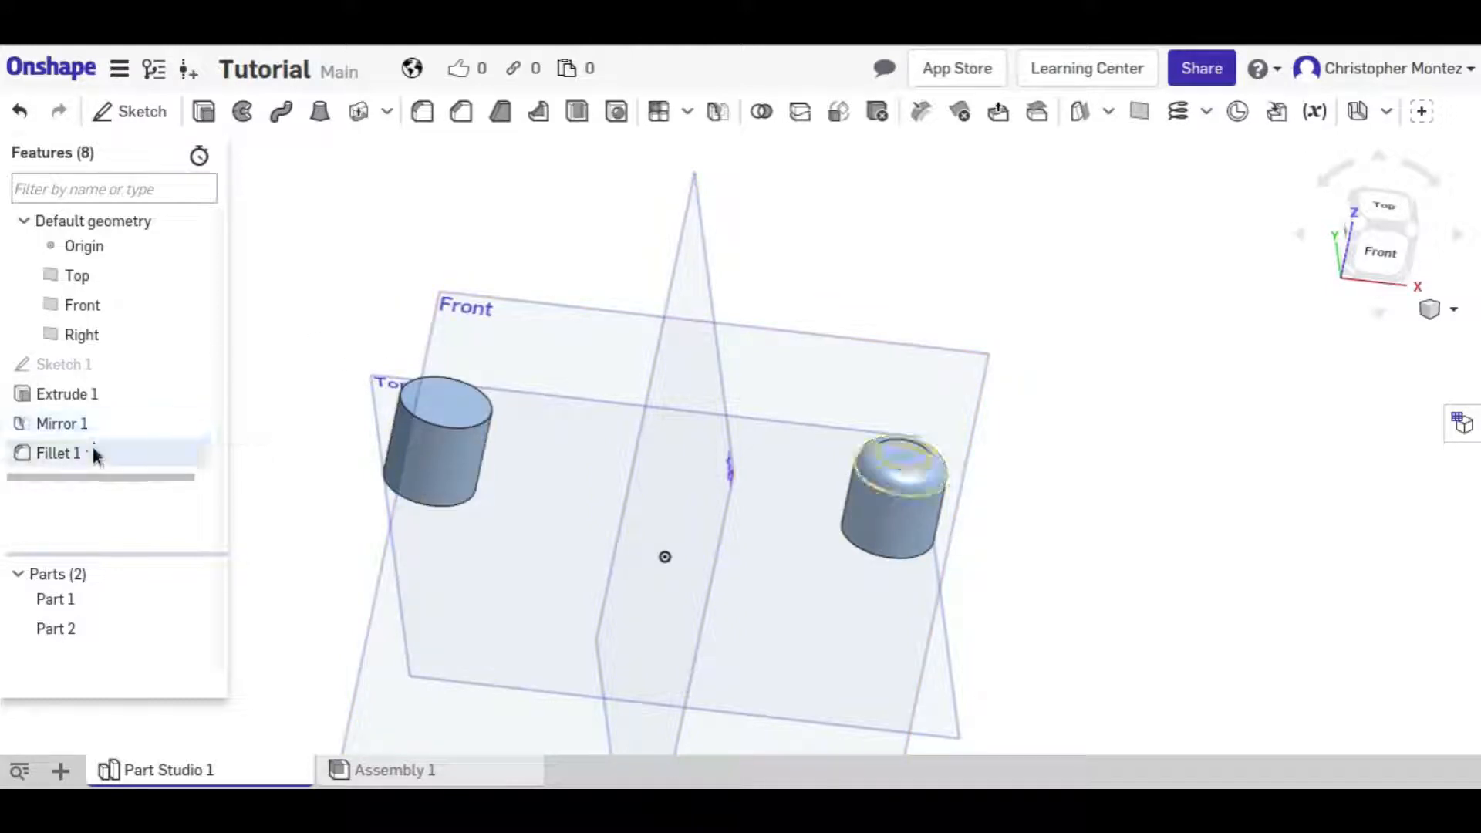
{"action": "mouse_move", "coordinate": [58, 454]}
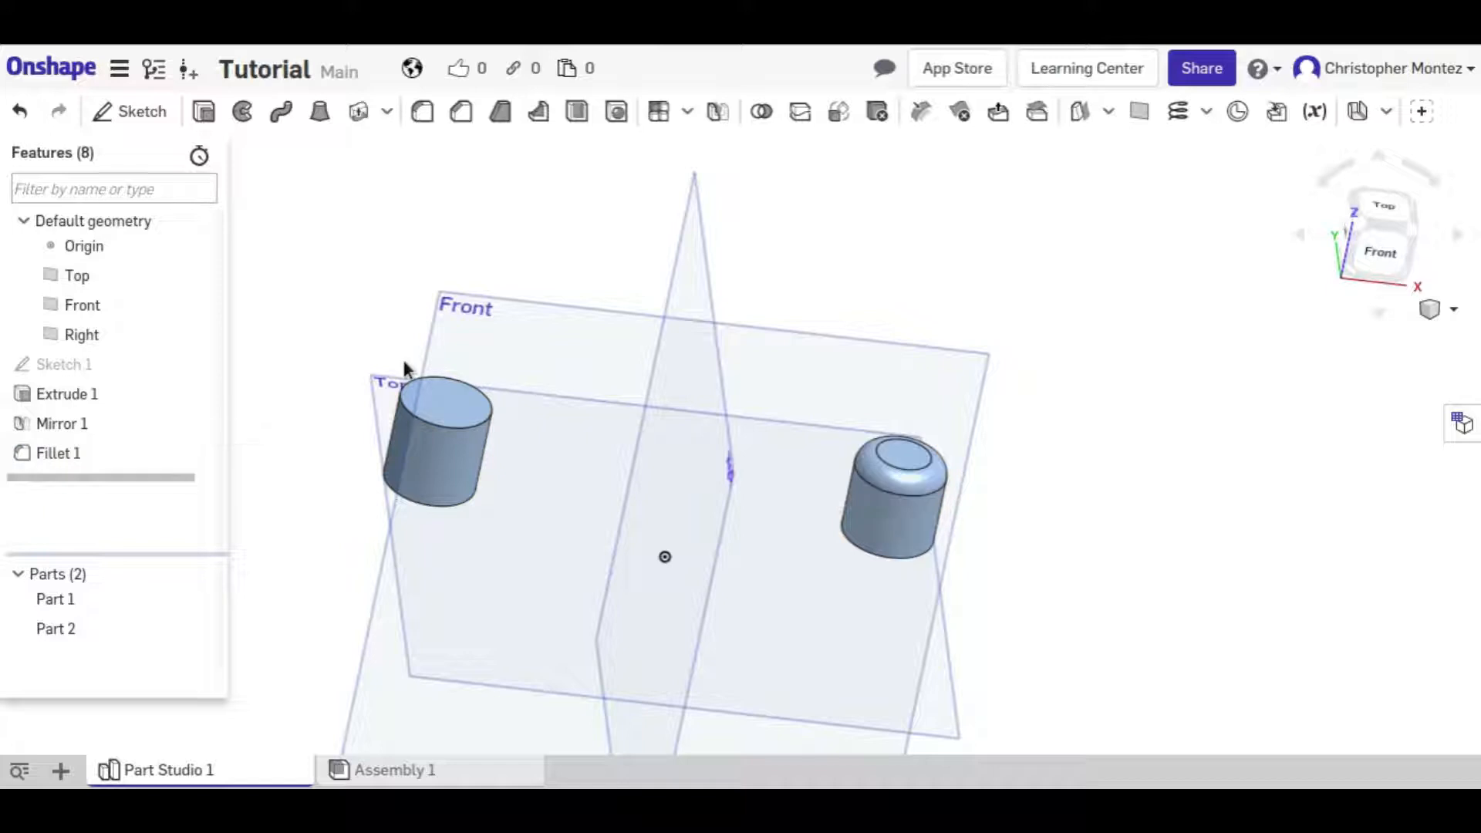
{"action": "left_click", "coordinate": [57, 452]}
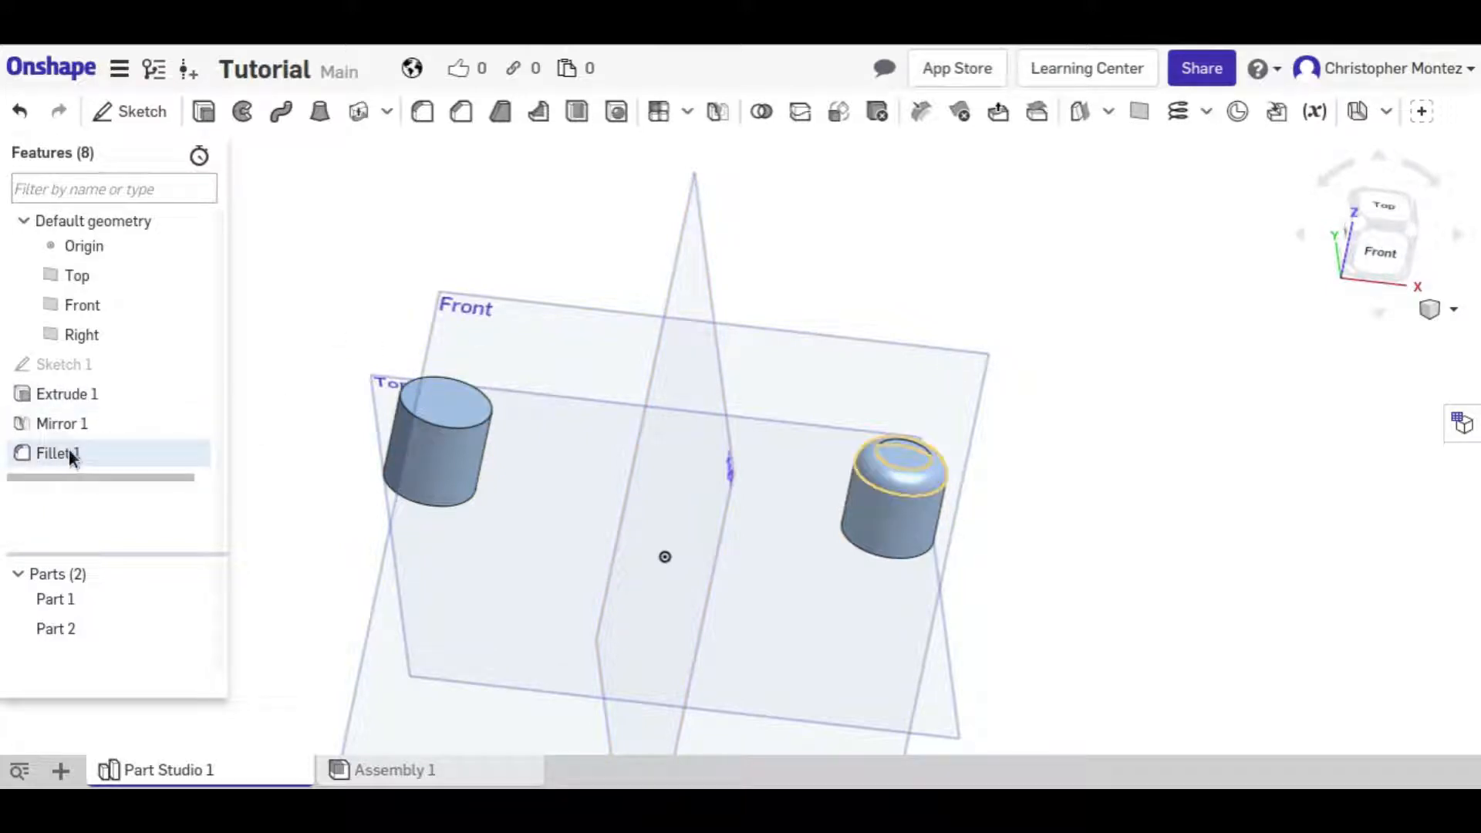